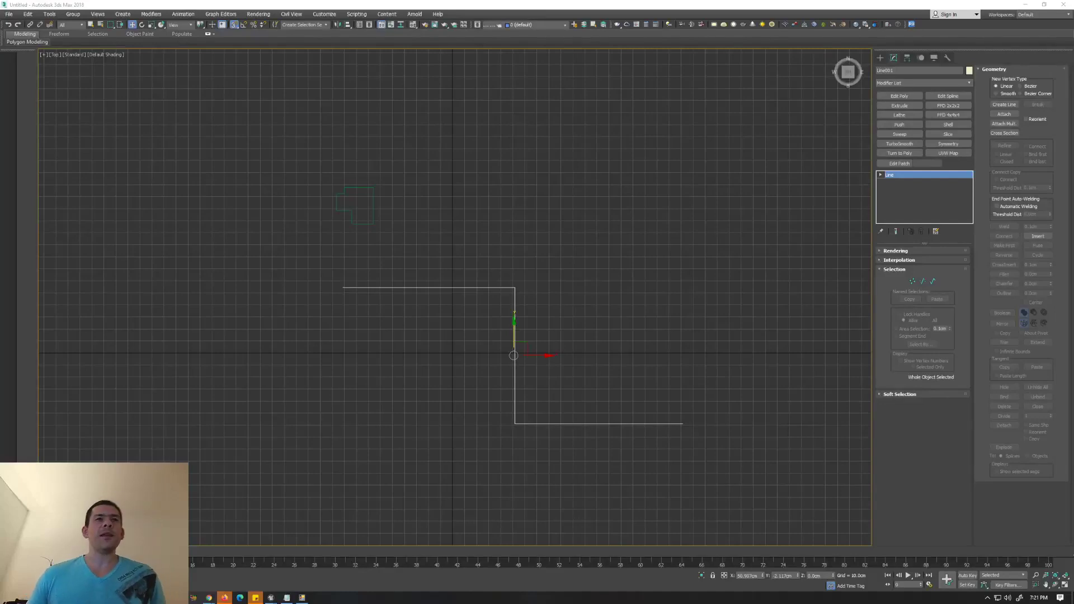
mouse_move(465, 326)
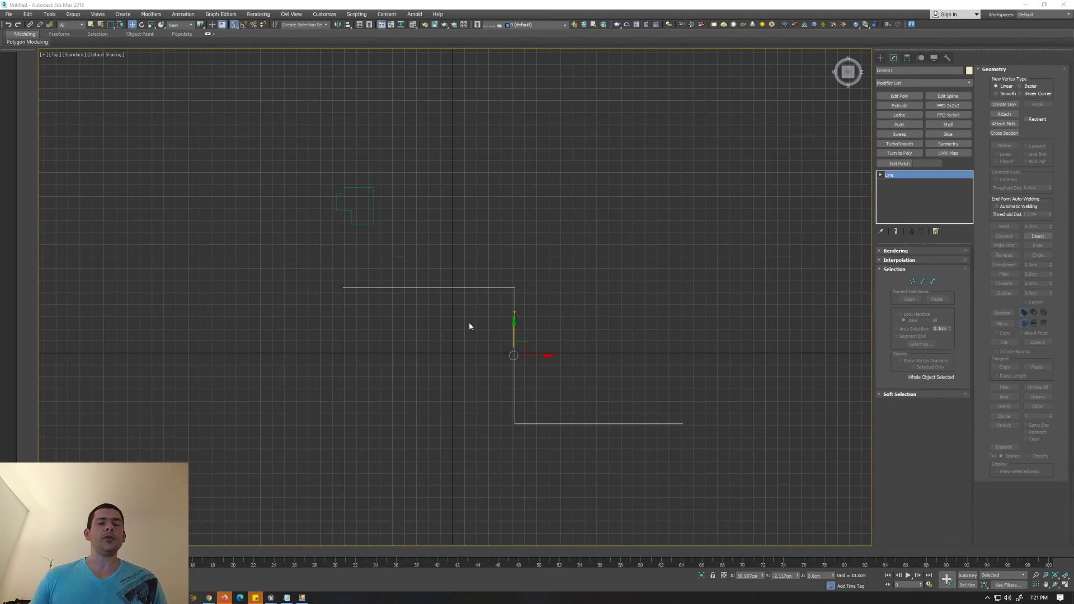
mouse_move(590, 260)
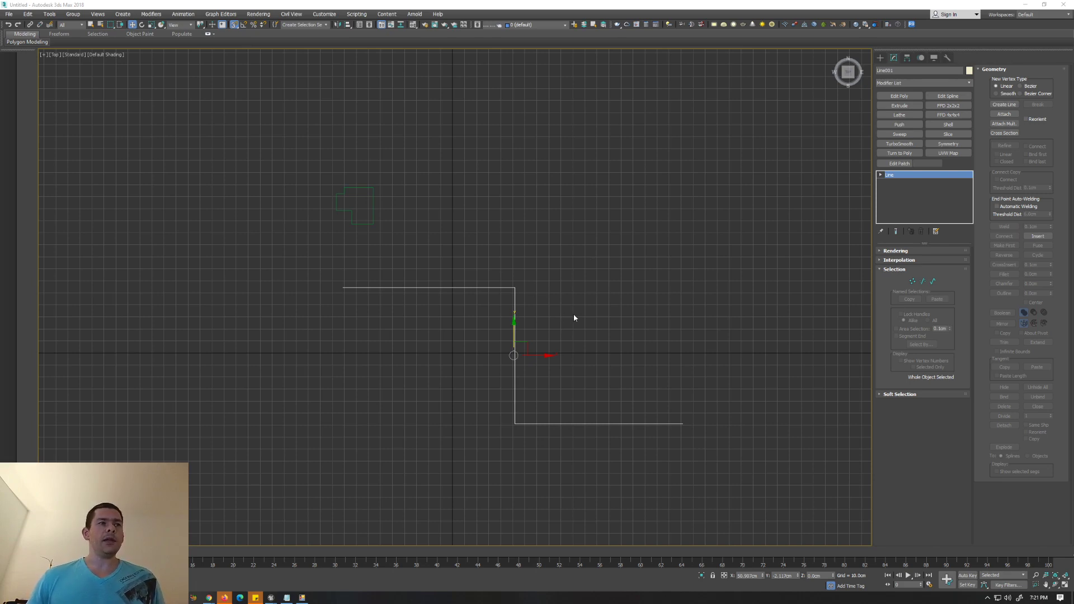
mouse_move(613, 268)
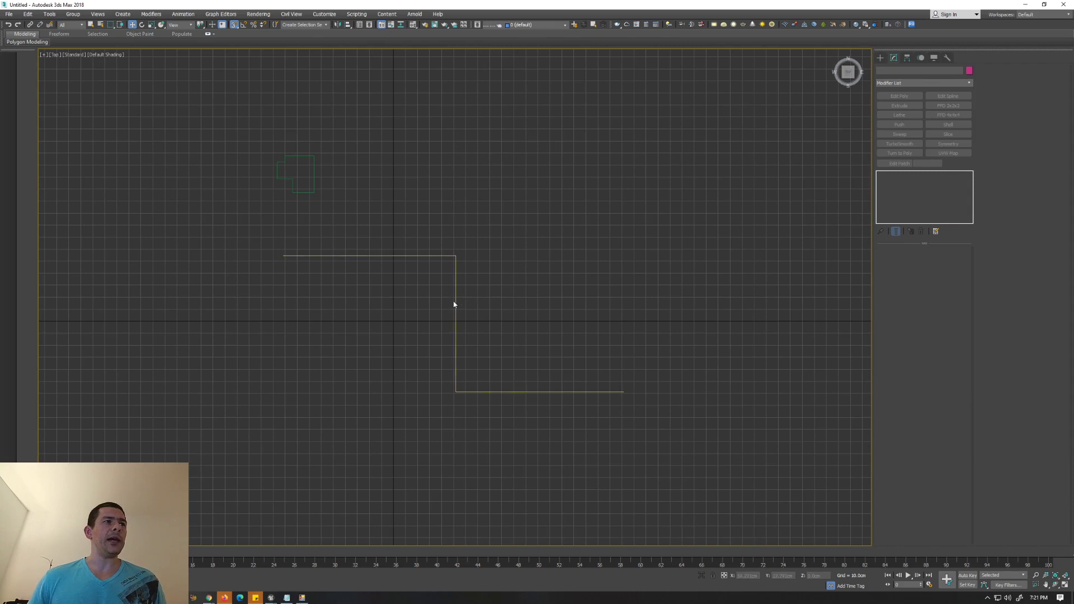
Add a Sweep modifier to the zig-zag line using the small profile as custom section
click(304, 190)
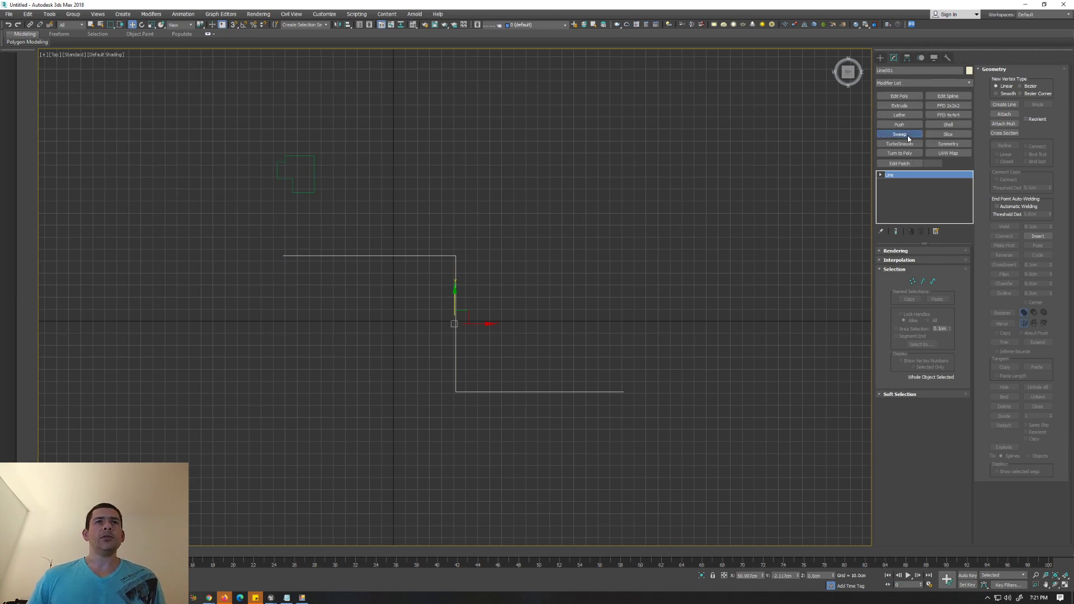
click(898, 133)
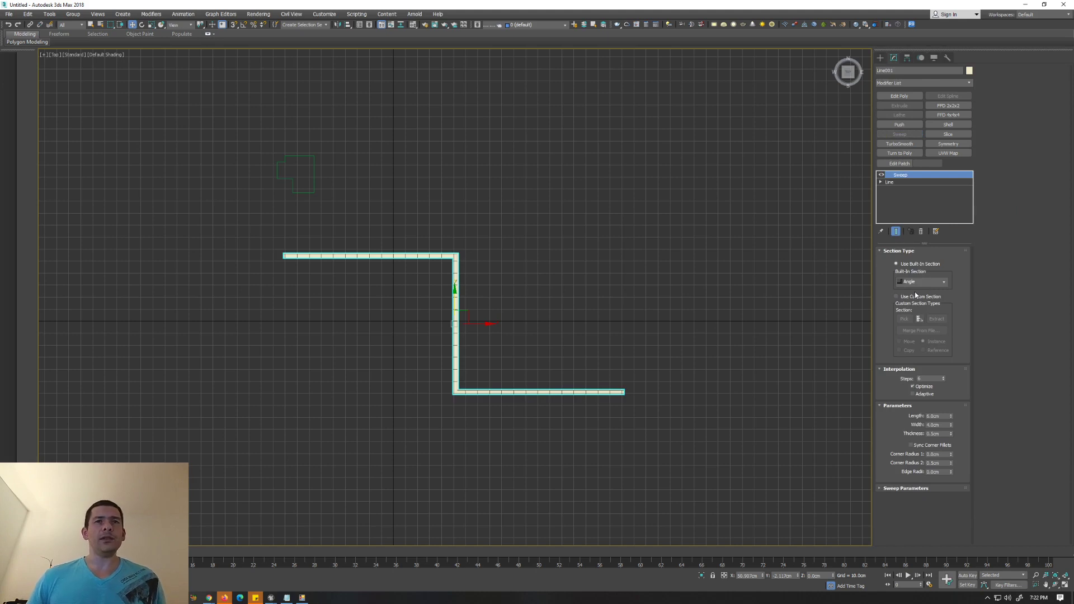
click(895, 296)
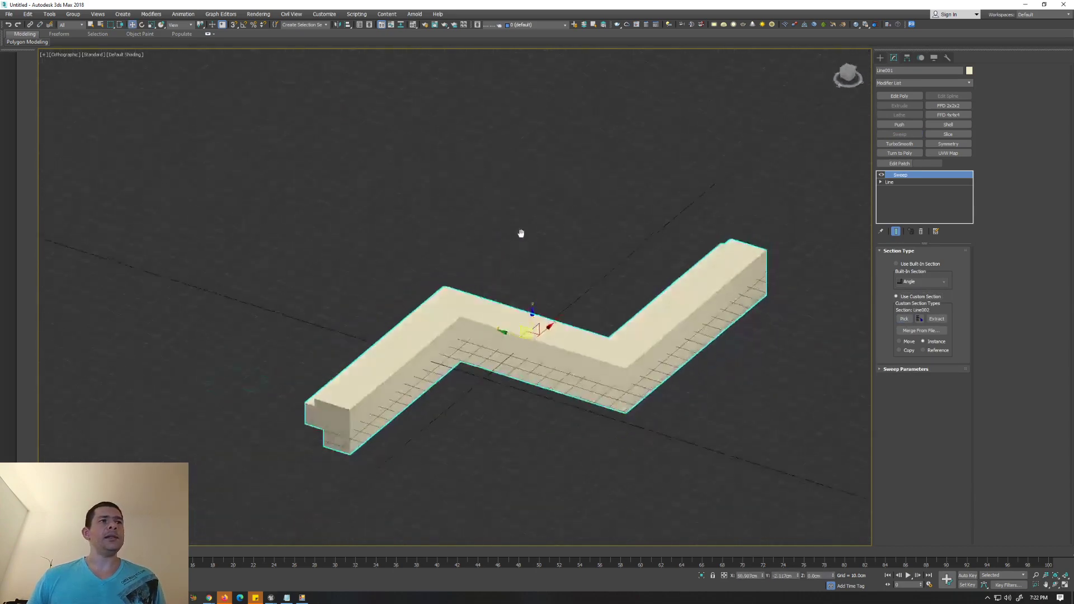
drag(520, 233, 551, 295)
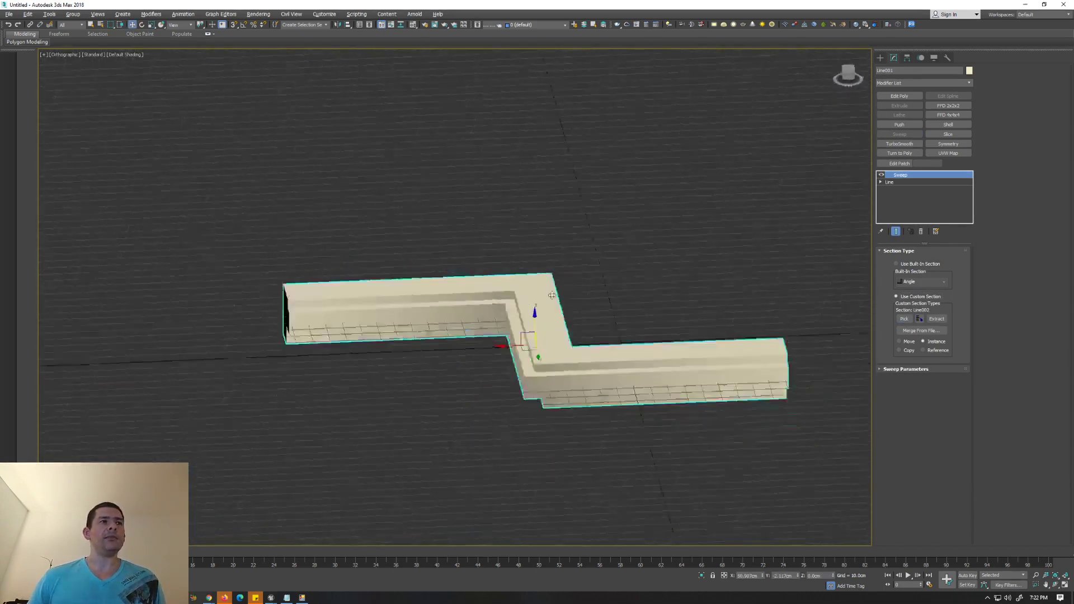
drag(548, 295, 596, 318)
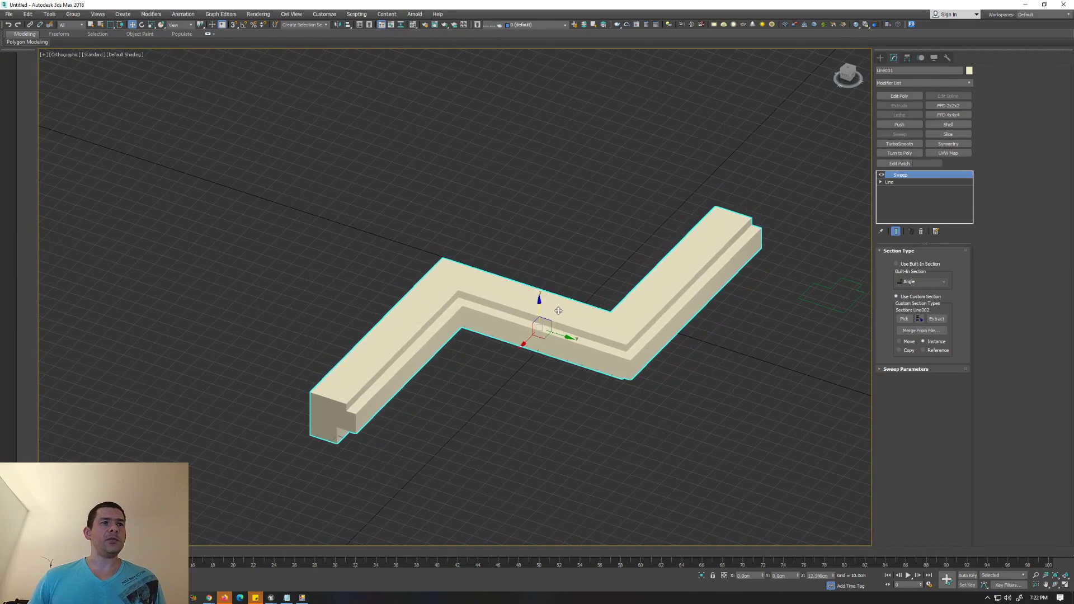
drag(558, 310, 577, 322)
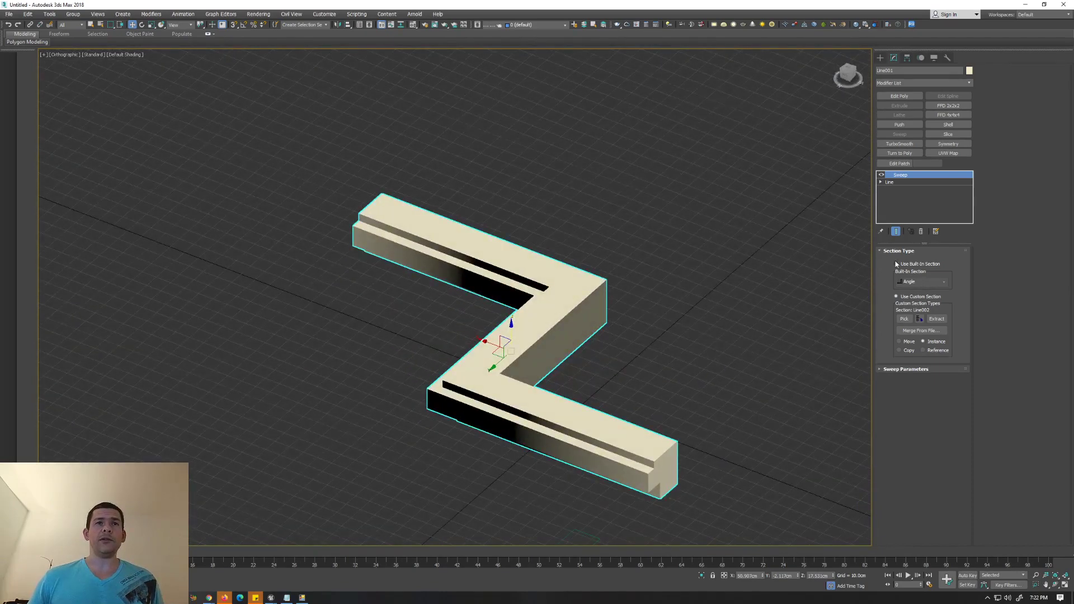
Switch the Sweep section type to Use Built-In Section and view the built-in shape list
click(896, 264)
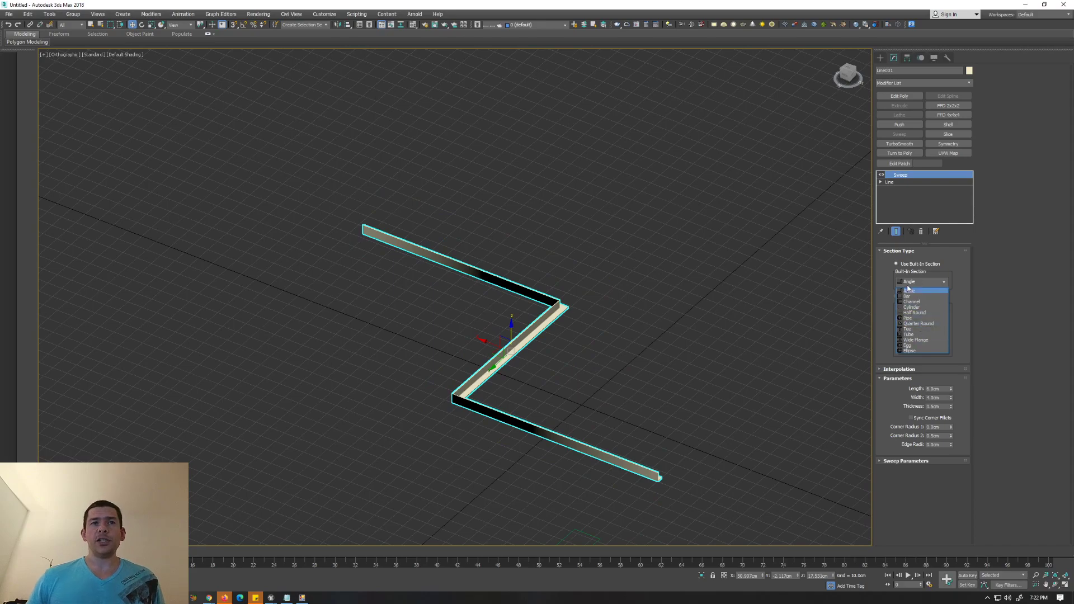
click(896, 296)
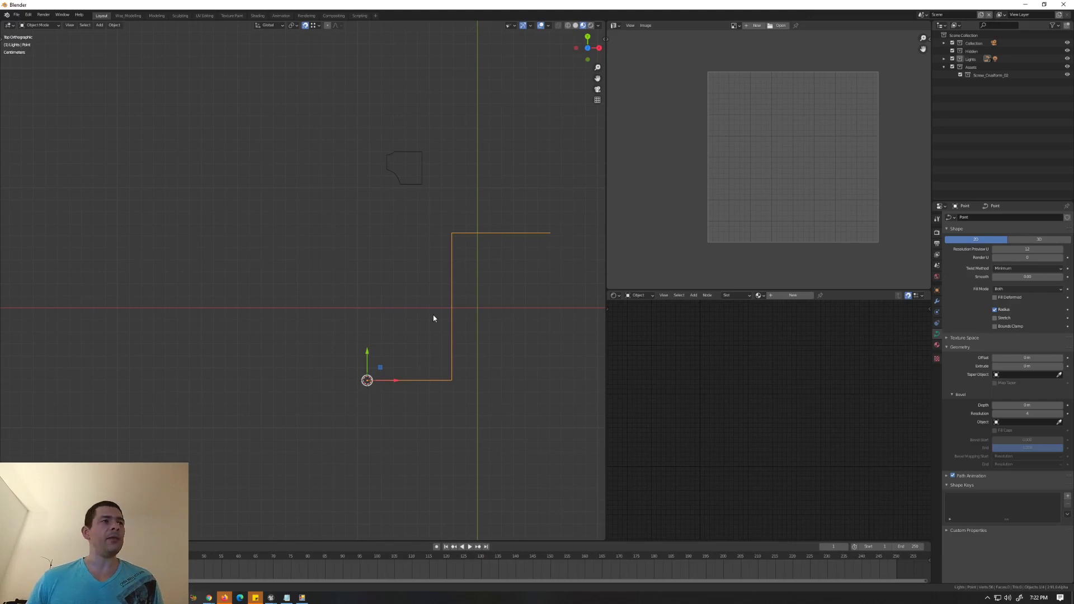
mouse_move(459, 178)
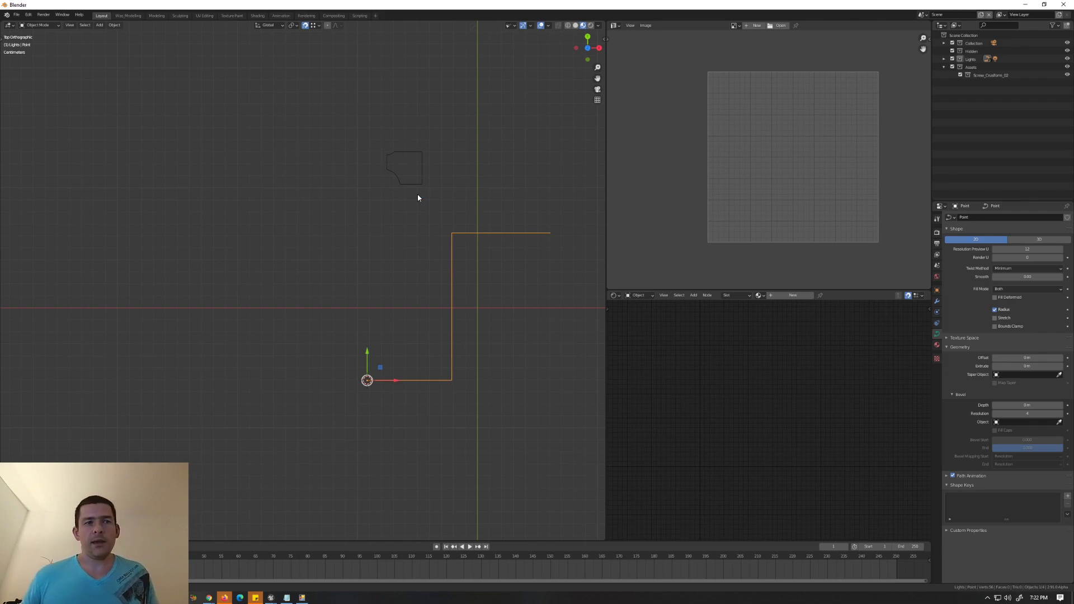
mouse_move(241, 260)
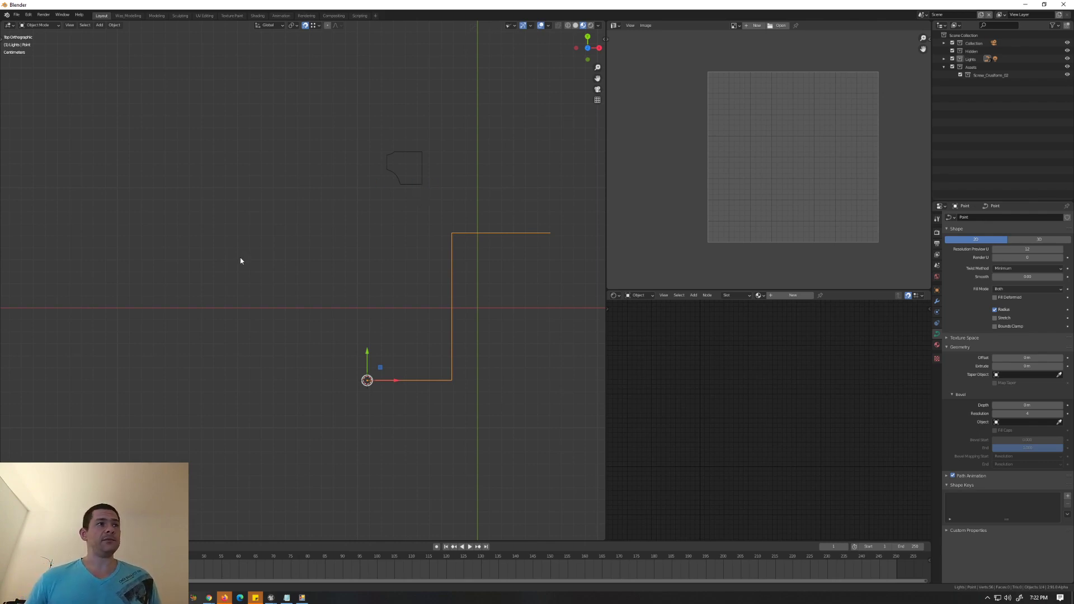
mouse_move(418, 185)
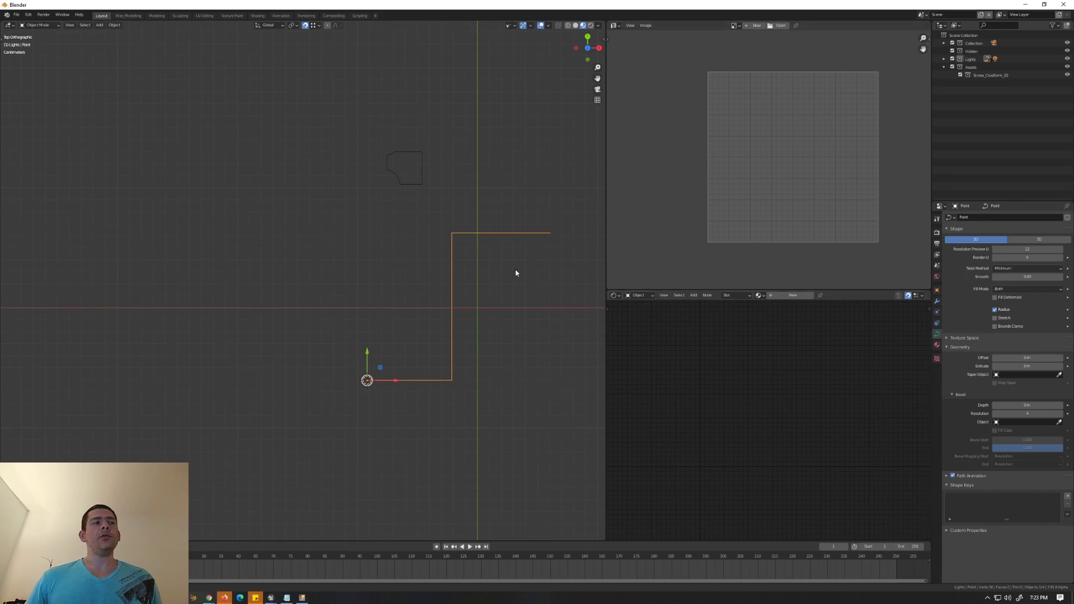
mouse_move(936, 328)
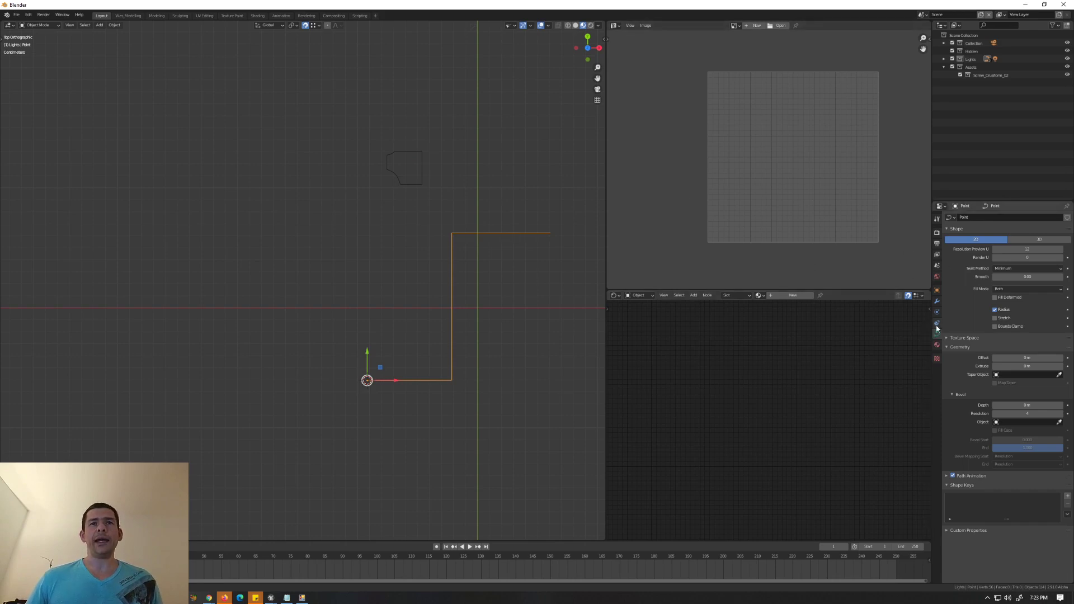
Collapse the Object Data panels, expand Geometry, and set Bevel Object to the profile curve
click(947, 228)
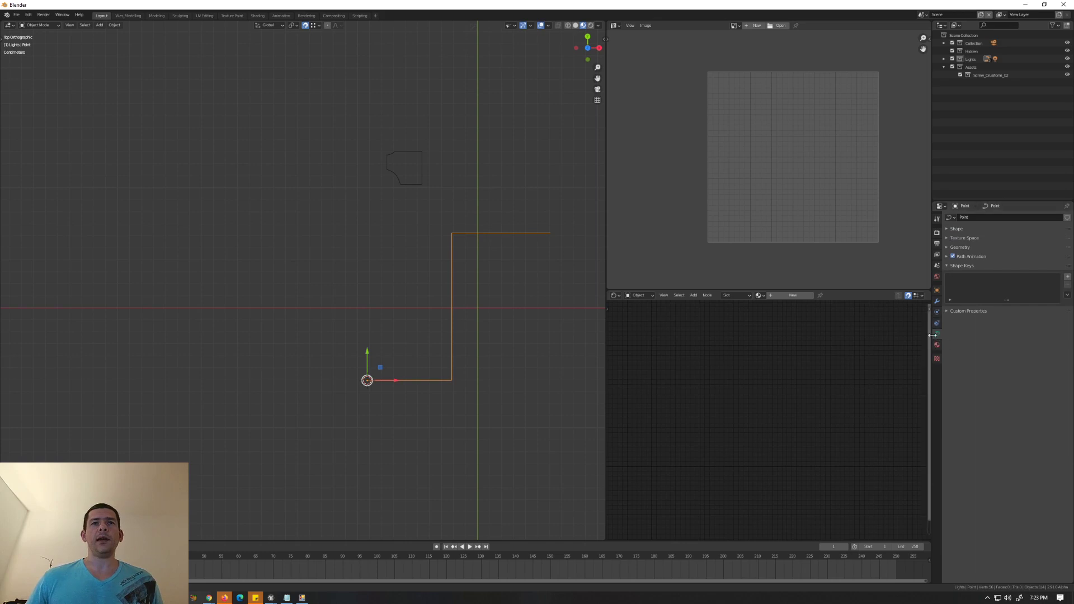
click(947, 247)
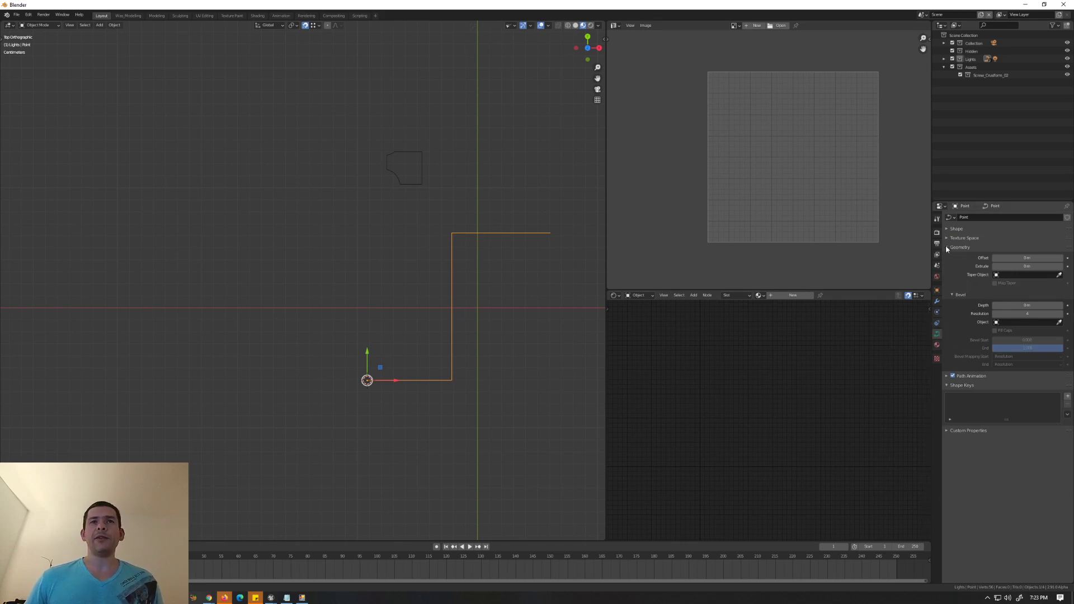
click(948, 228)
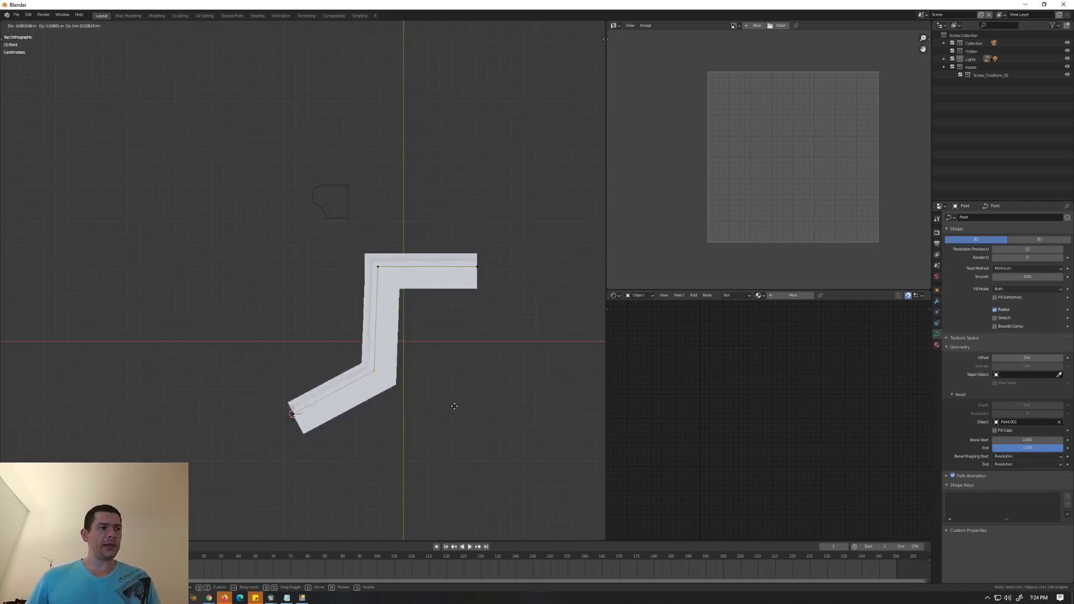
Enter Edit Mode on the curve to reposition its end point
key(Tab)
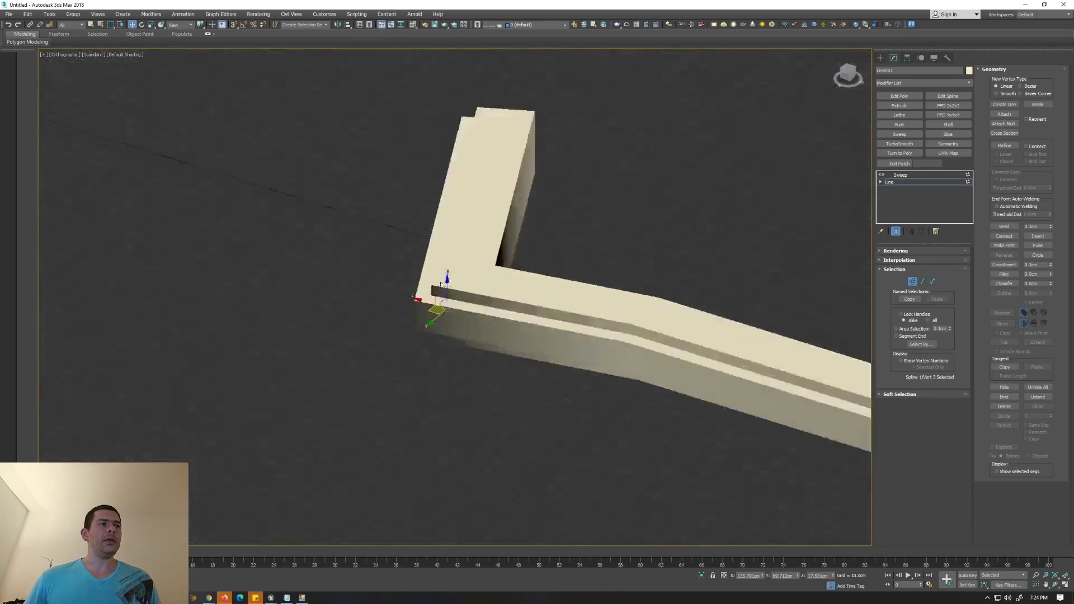
drag(479, 274, 716, 222)
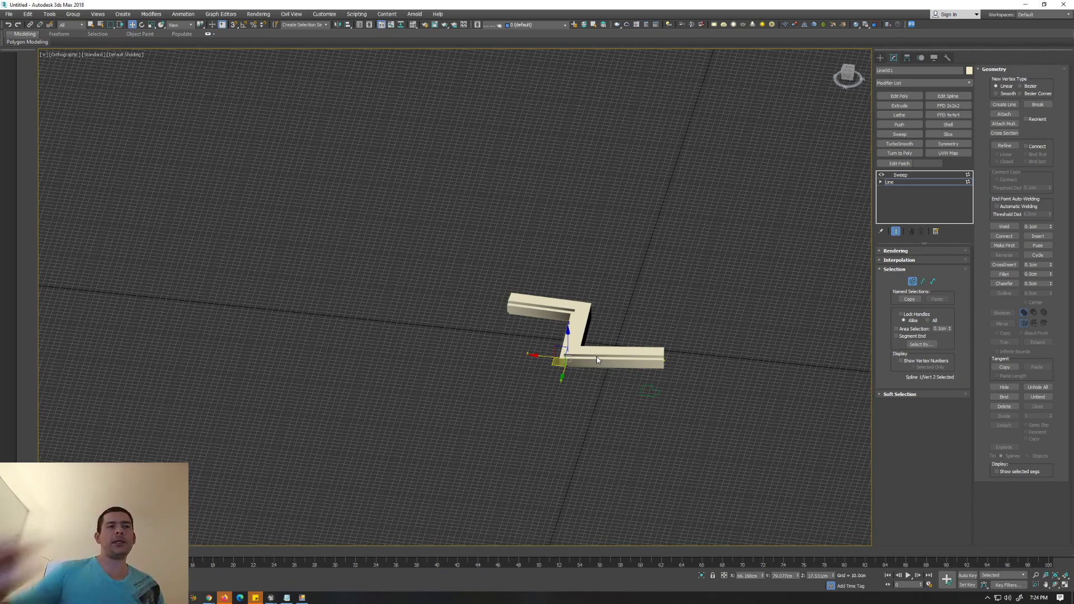
drag(596, 359, 643, 342)
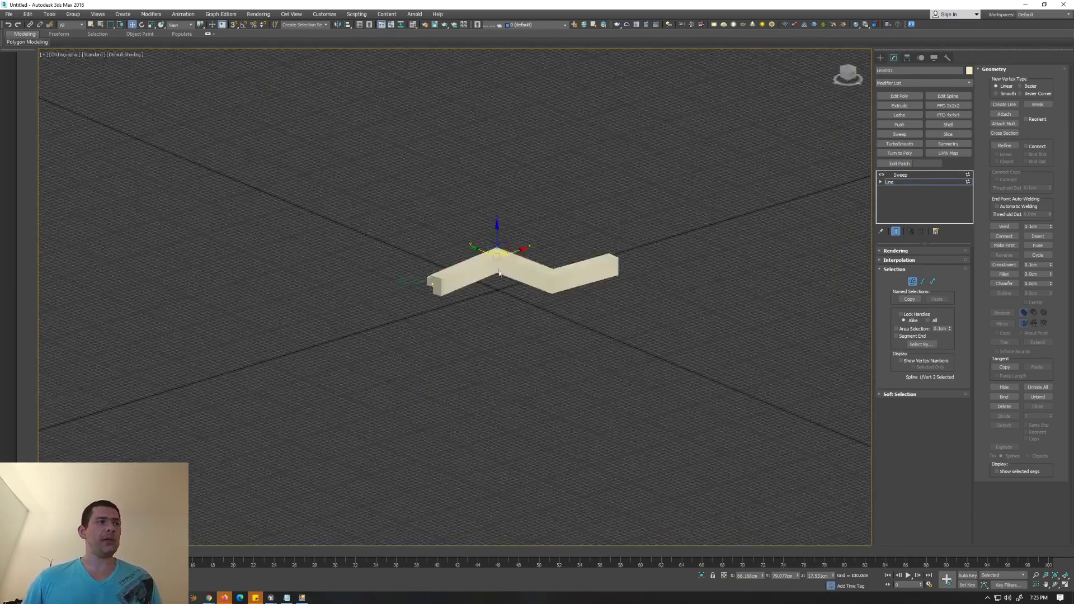
drag(498, 272, 553, 269)
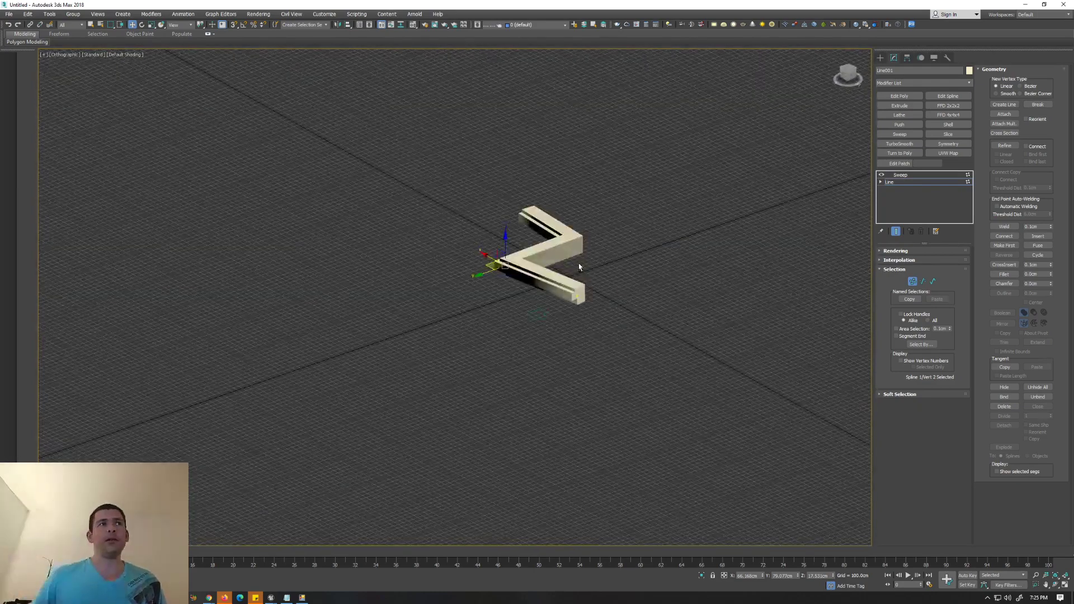
mouse_move(564, 271)
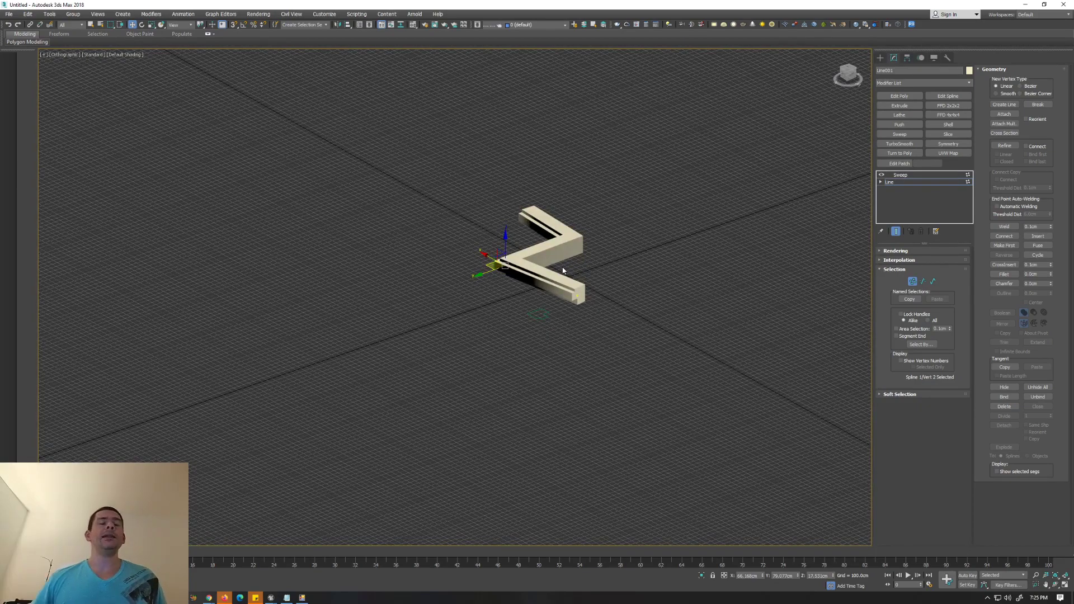
drag(561, 271, 541, 245)
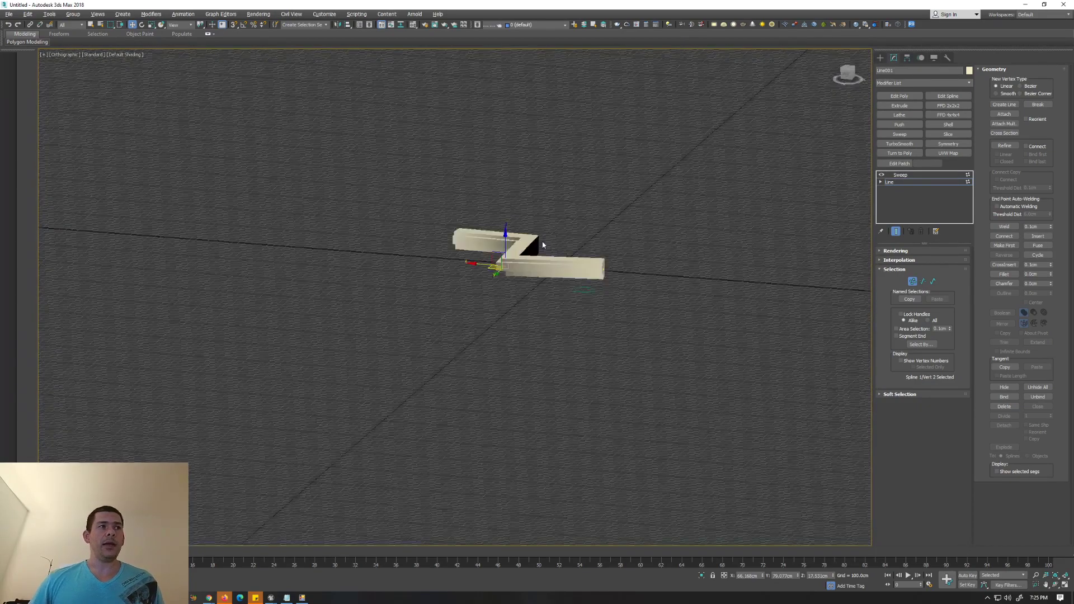
drag(541, 245, 470, 229)
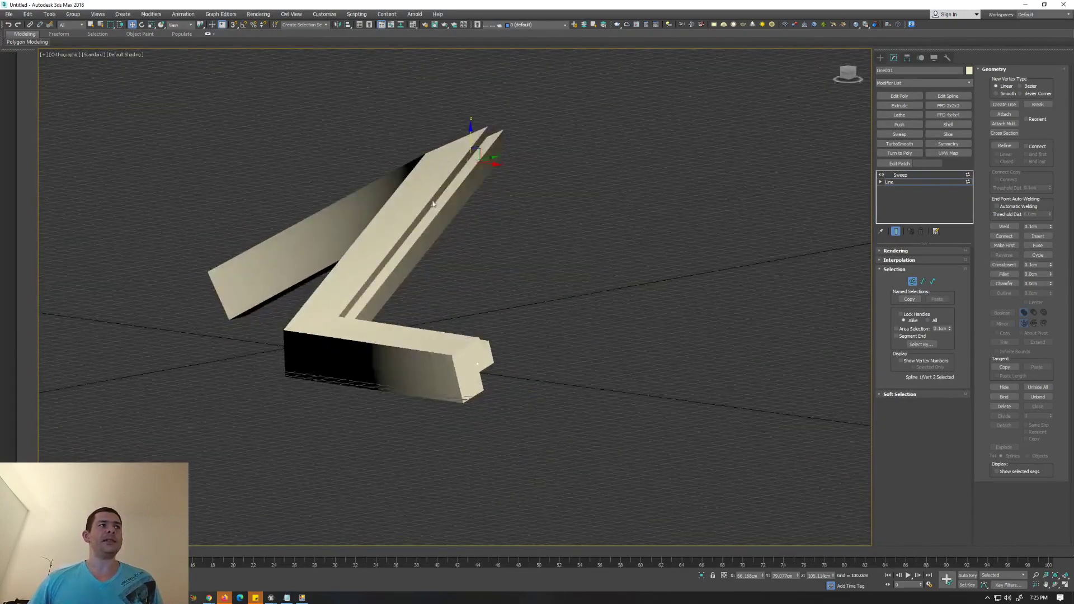
drag(431, 202, 595, 338)
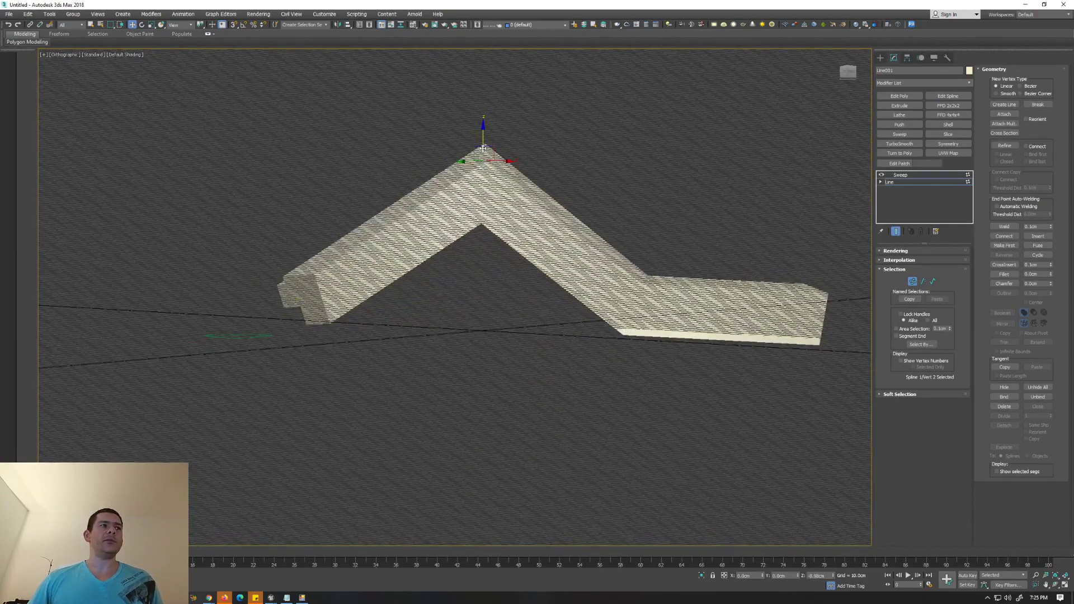
drag(483, 143, 483, 428)
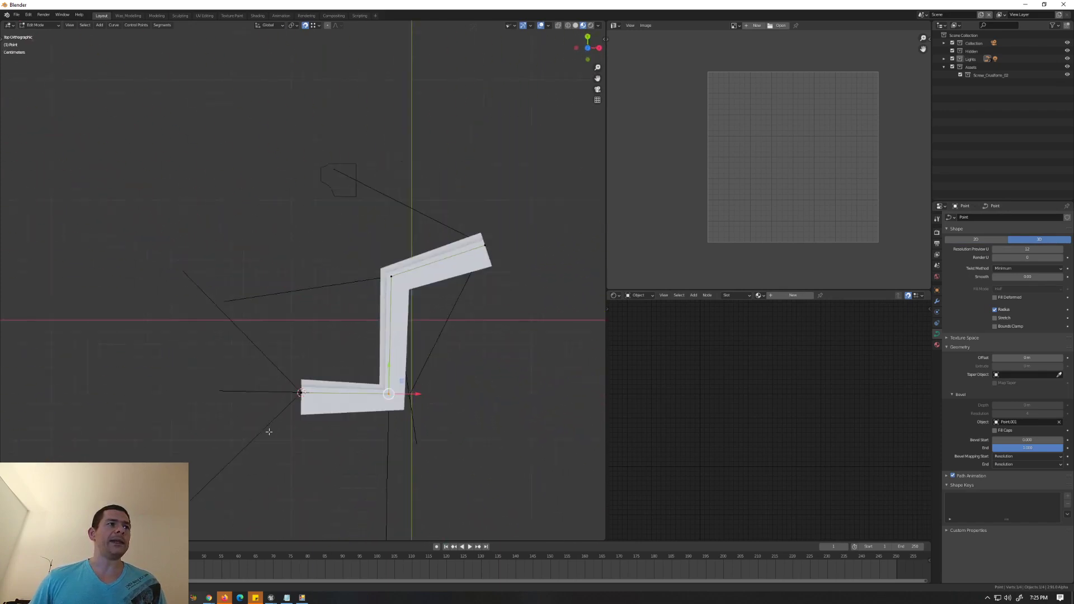
mouse_move(407, 340)
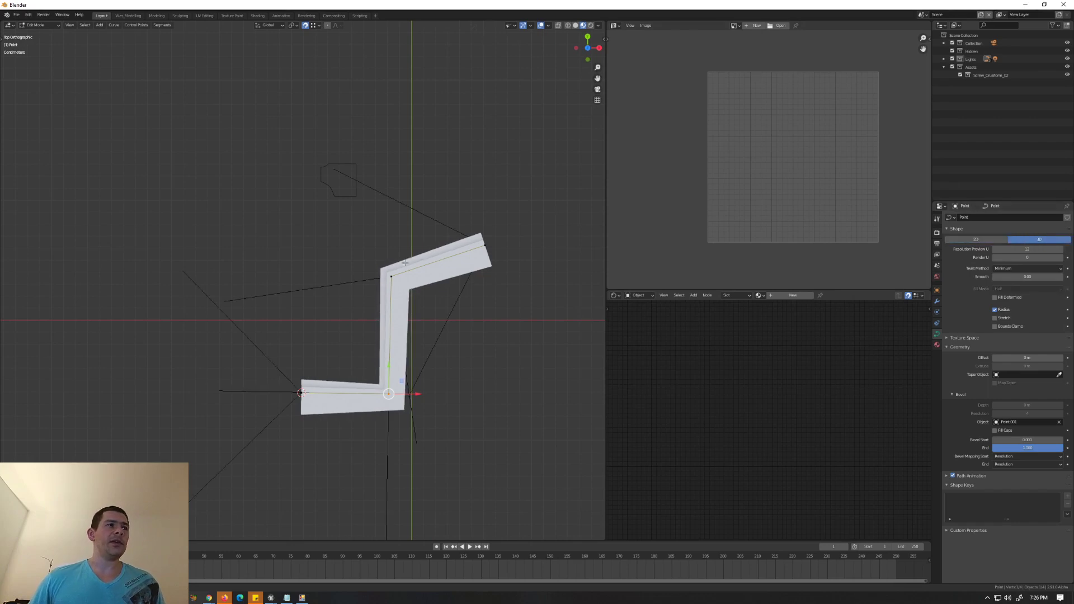
mouse_move(369, 347)
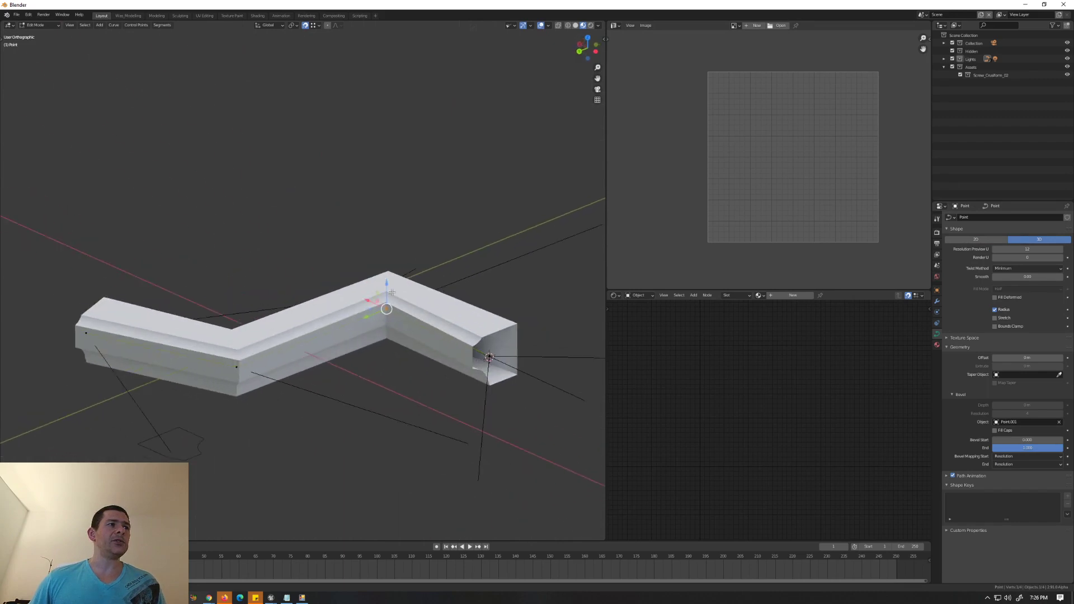
Orbit the Blender viewport to inspect the beveled curve in 3D
drag(387, 295, 390, 163)
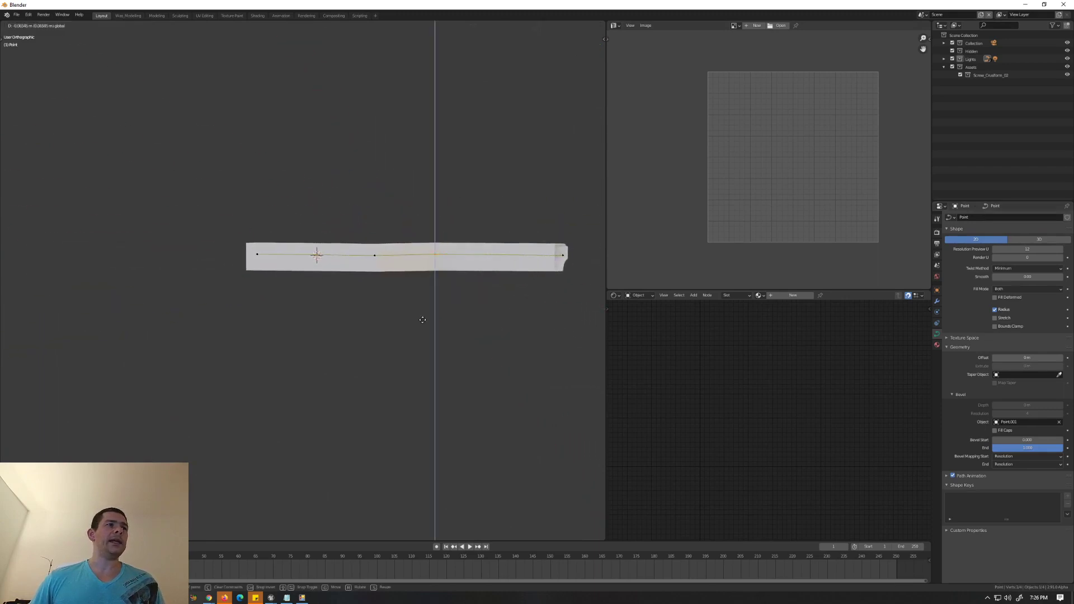
key(Tab)
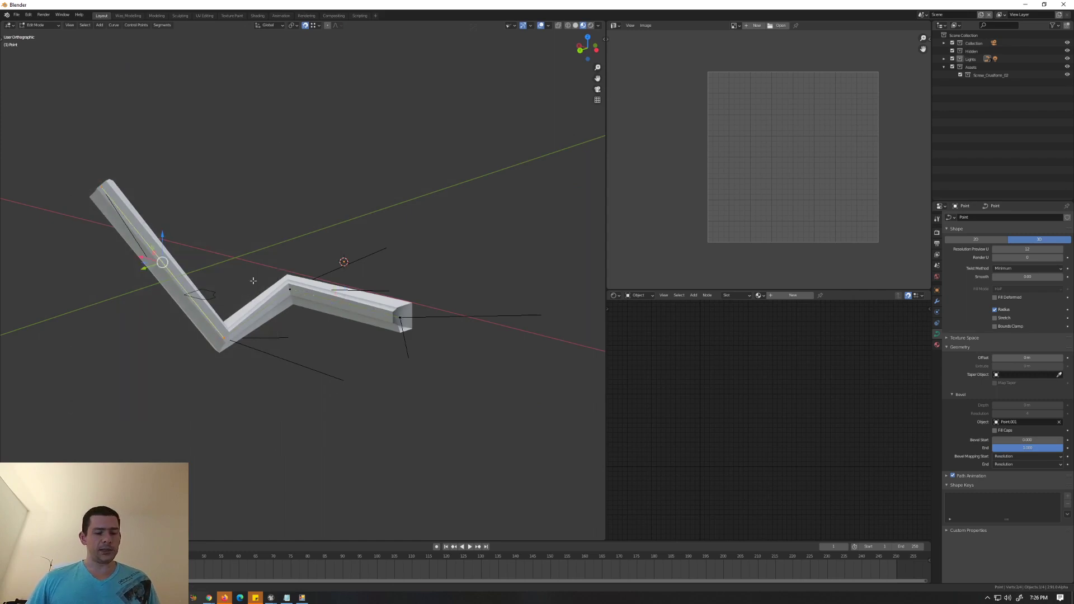
key(s)
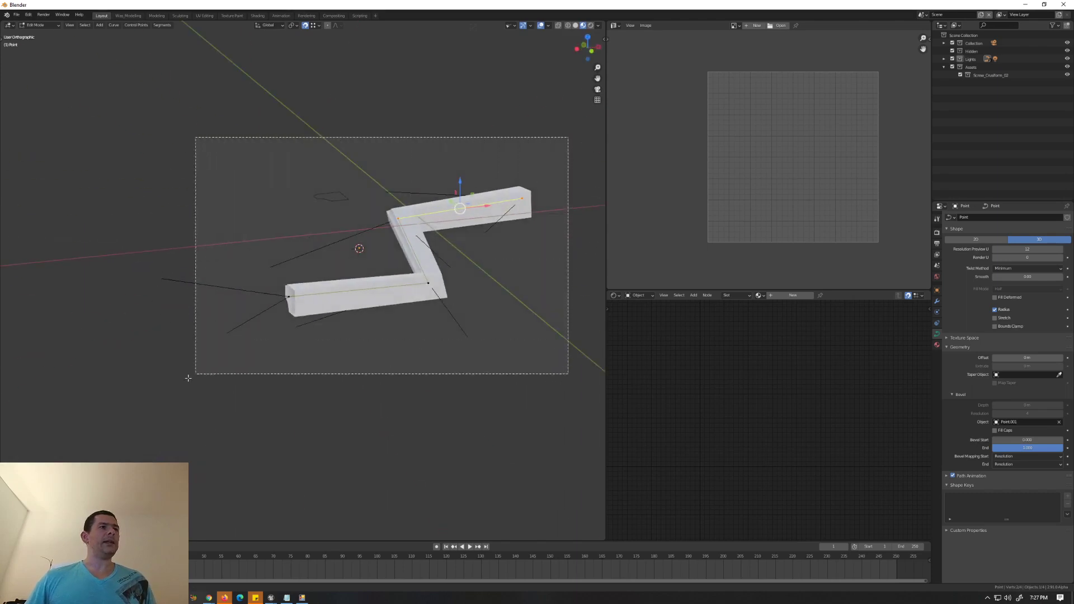
drag(382, 257, 451, 276)
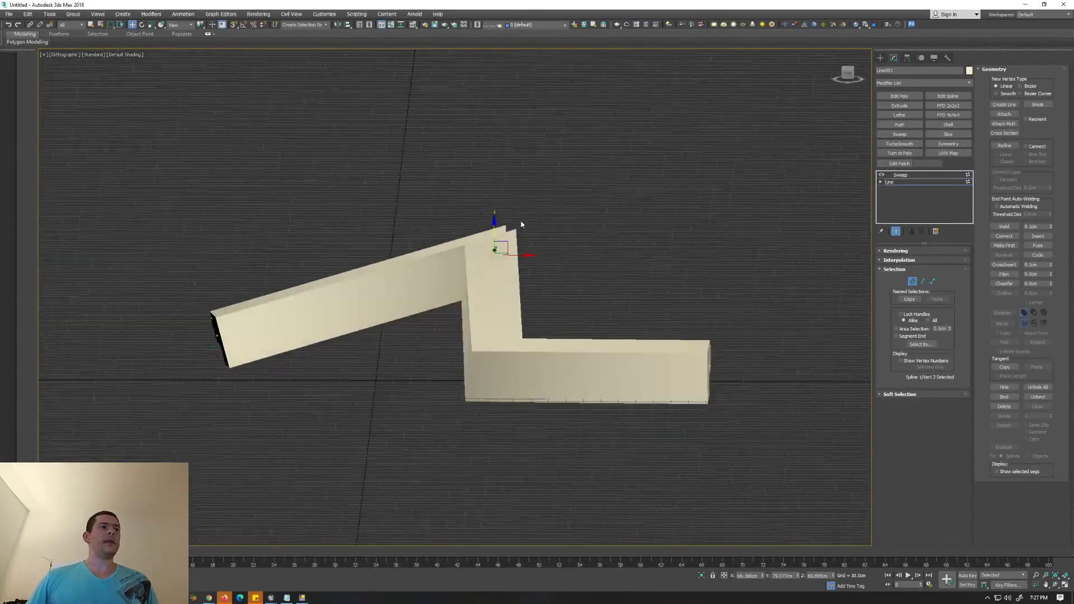
Orbit the Perspective viewport around the swept moulding, ending with a top-down view
drag(521, 225, 250, 349)
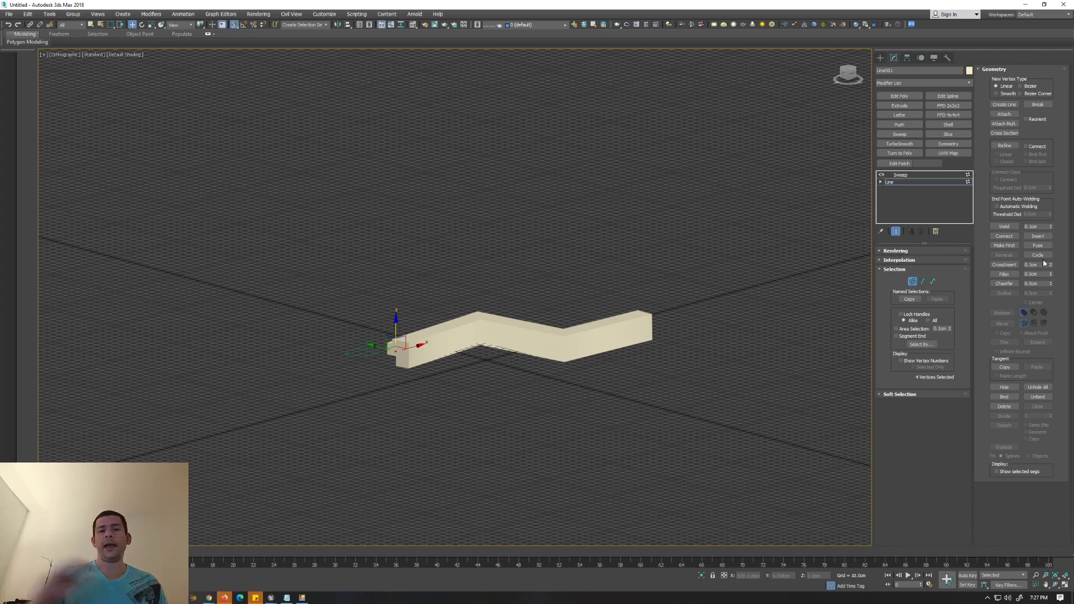
mouse_move(789, 327)
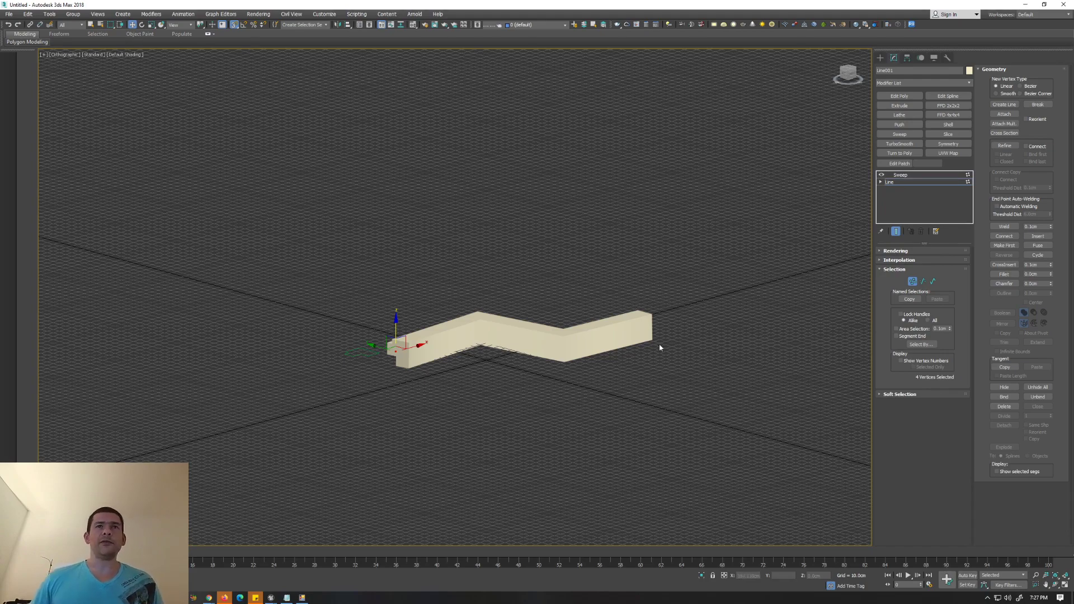
drag(659, 348, 485, 375)
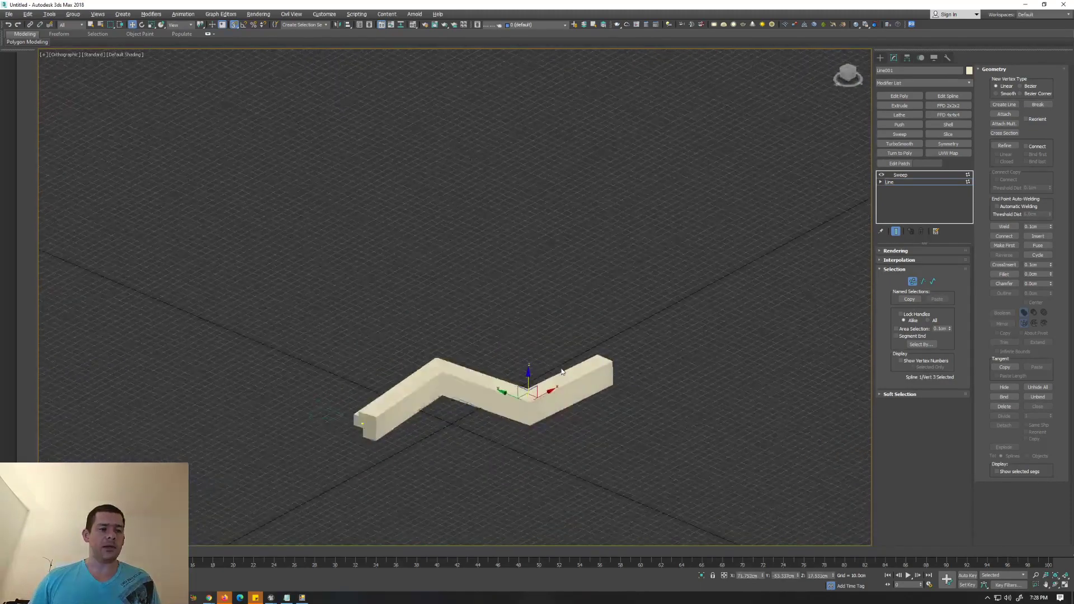
drag(528, 372, 526, 351)
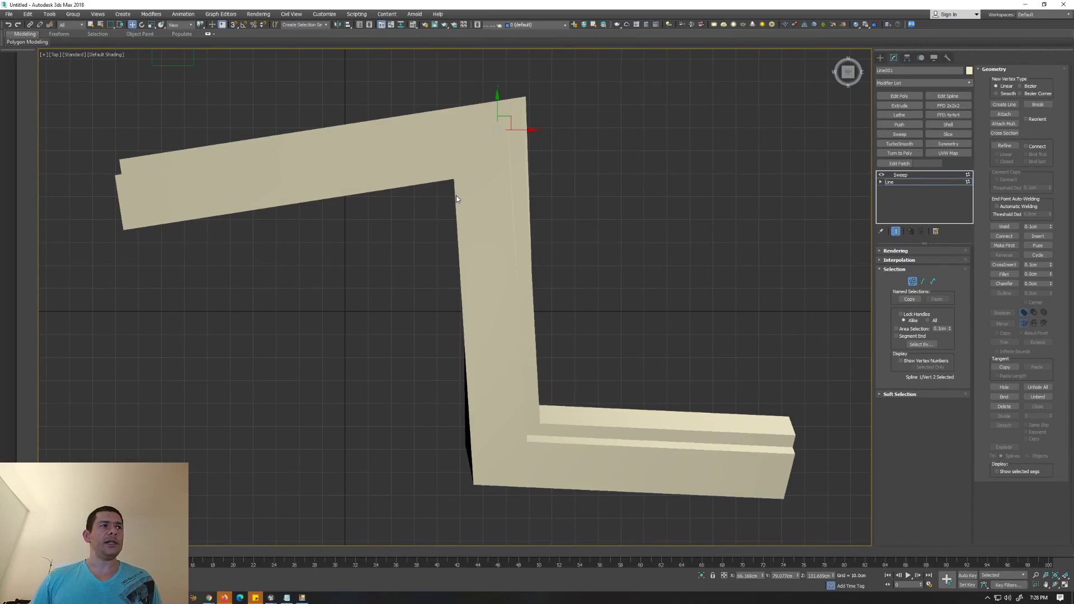
mouse_move(388, 208)
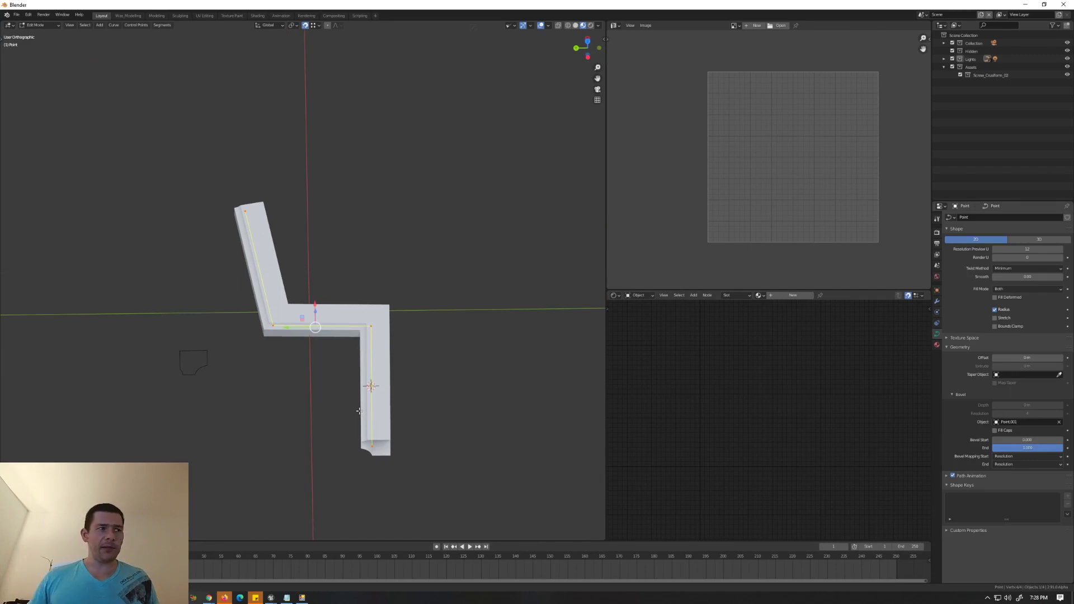
mouse_move(223, 351)
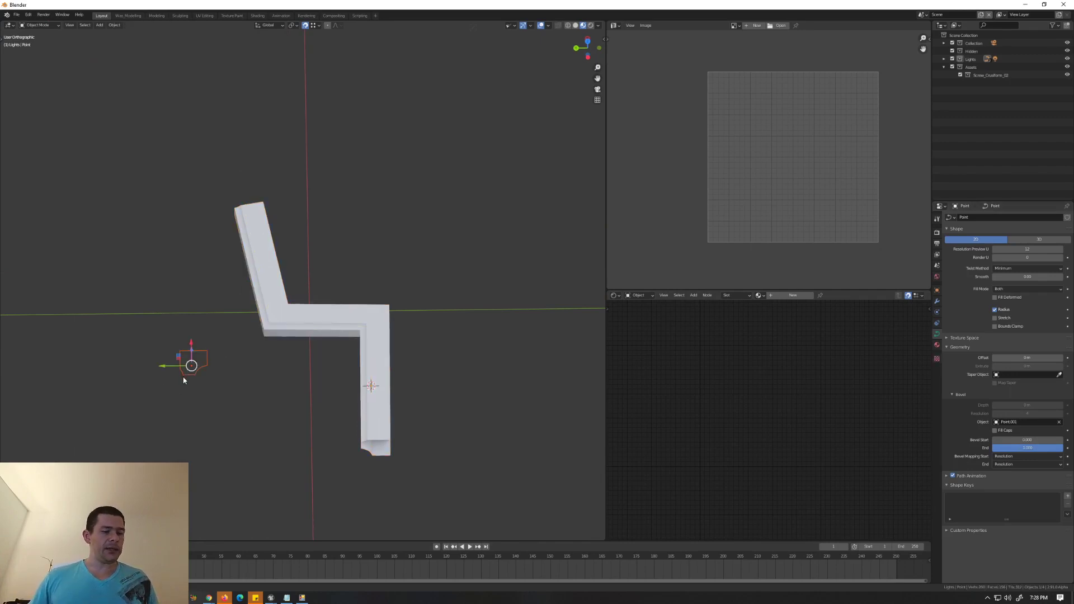
Enter Edit Mode on the zig-zag curve and orbit to show the profile's groove
key(Tab)
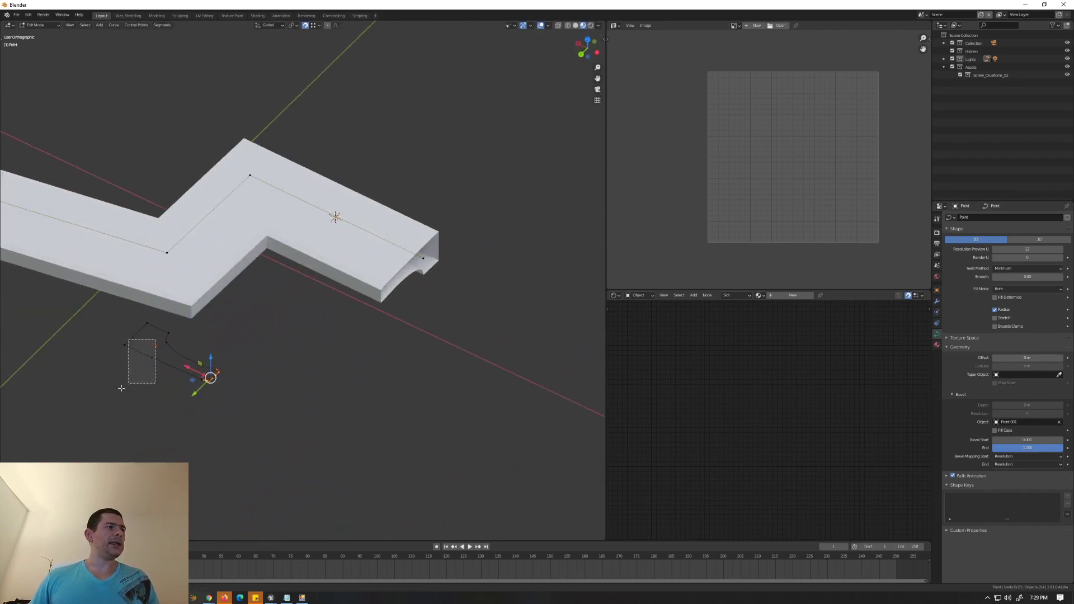
drag(210, 376, 100, 435)
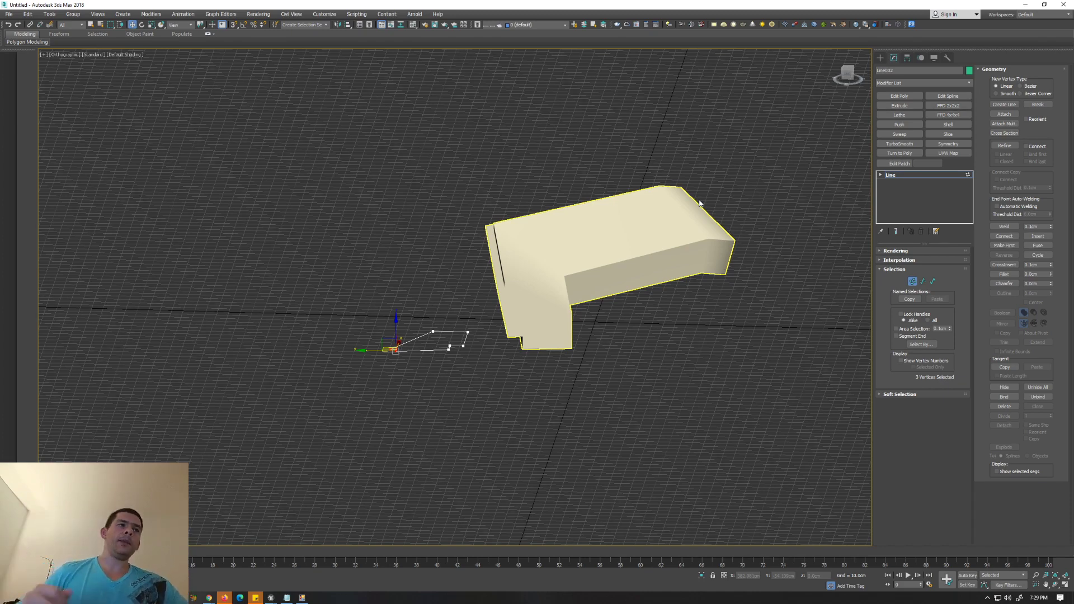
mouse_move(791, 199)
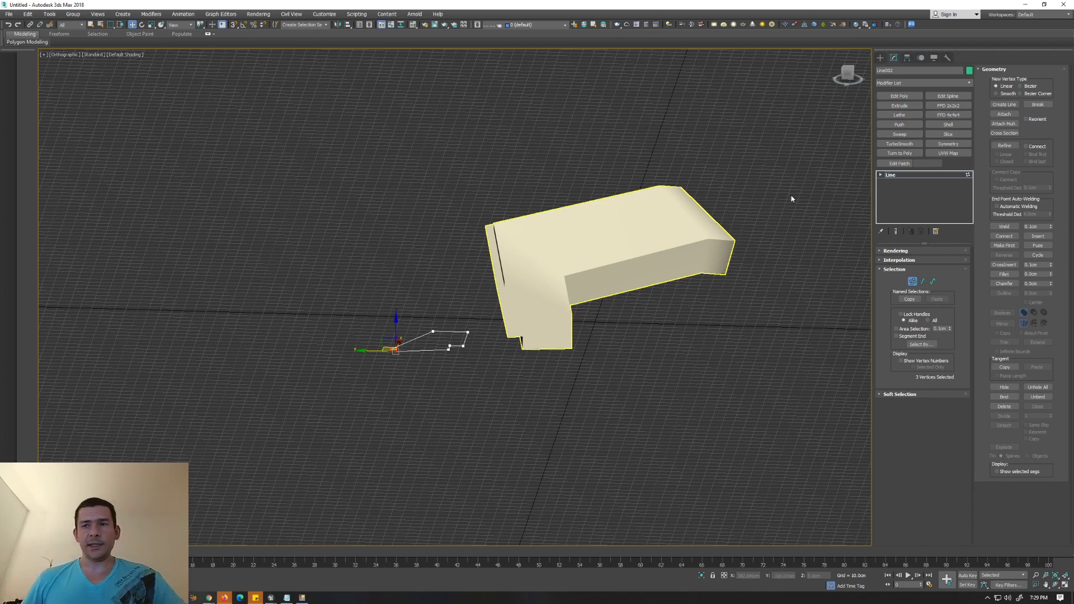